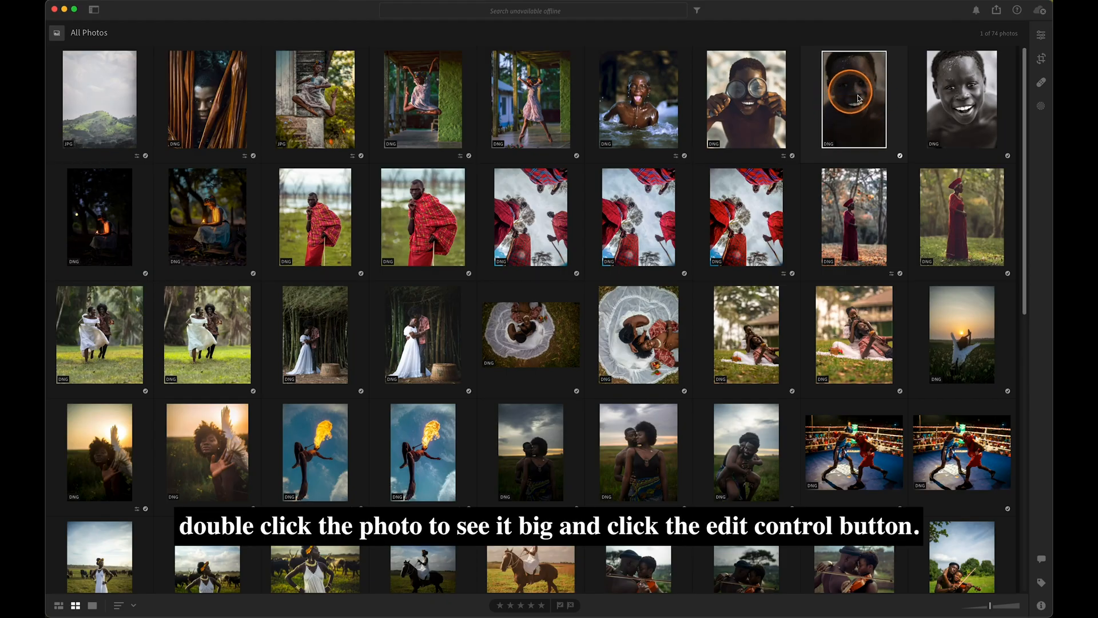
Open the boy's dark portrait from the grid into the large single-photo view
double_click(853, 99)
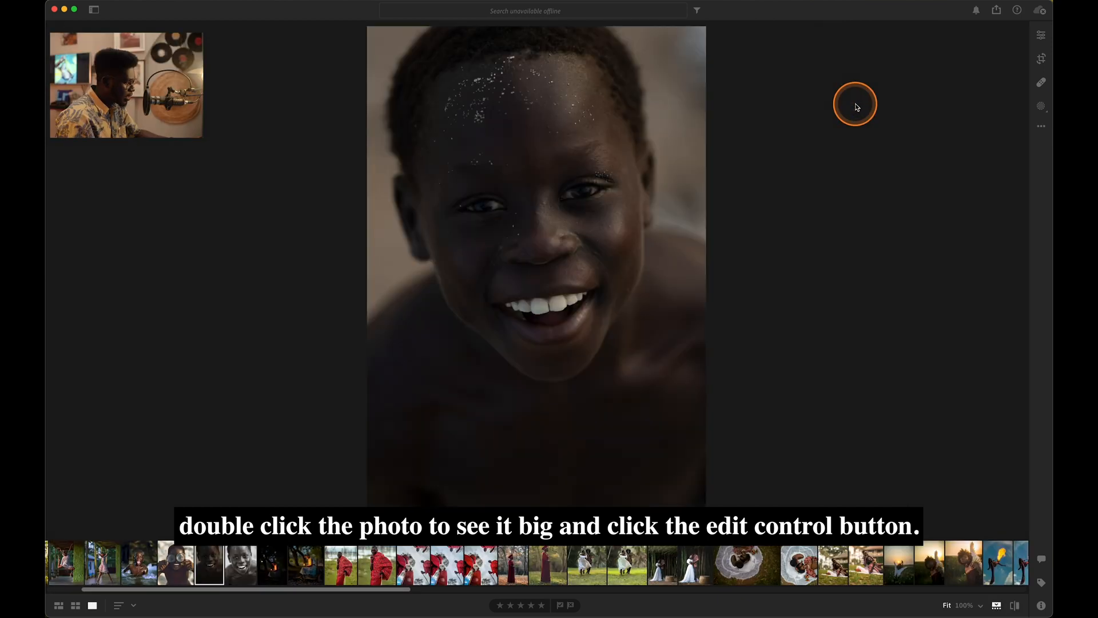
left_click(1041, 35)
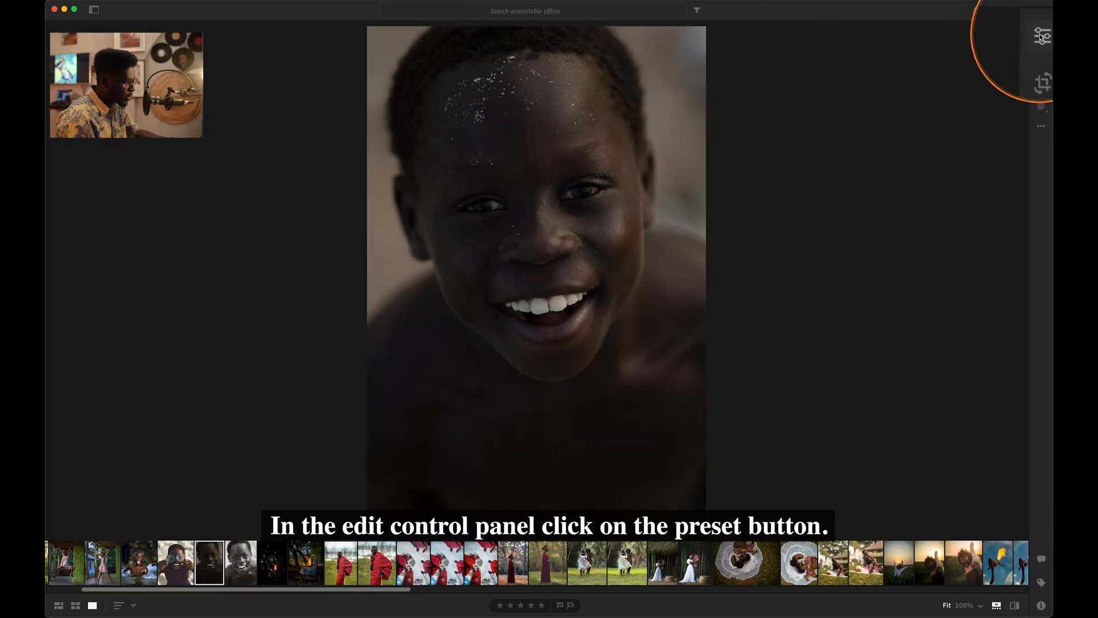
Show the Edit adjustments and the Presets list beside the portrait
left_click(1040, 35)
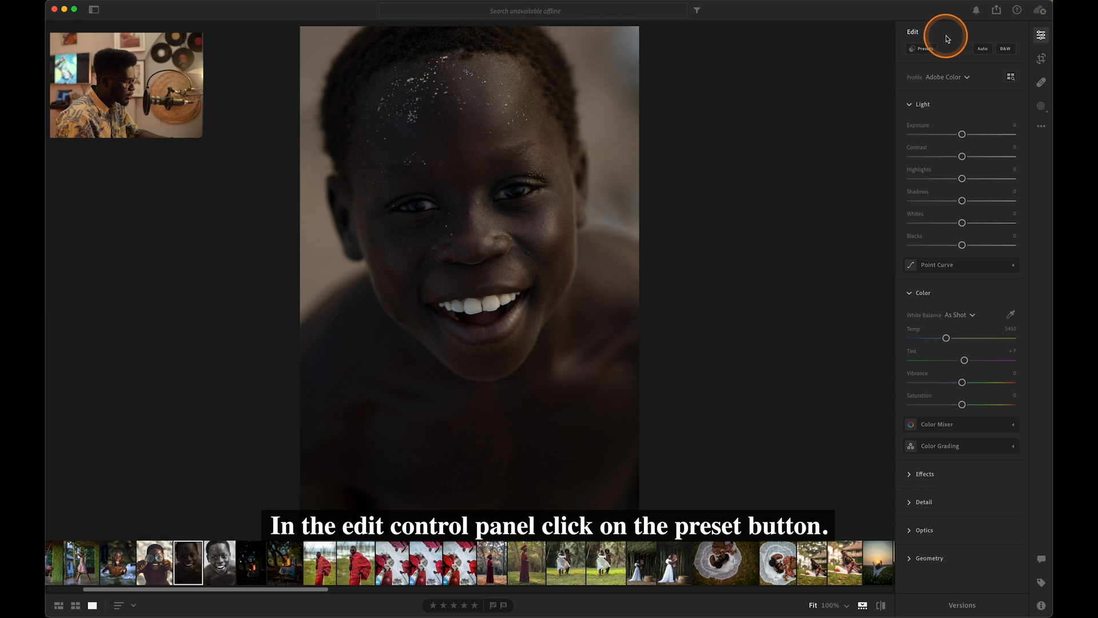
left_click(921, 48)
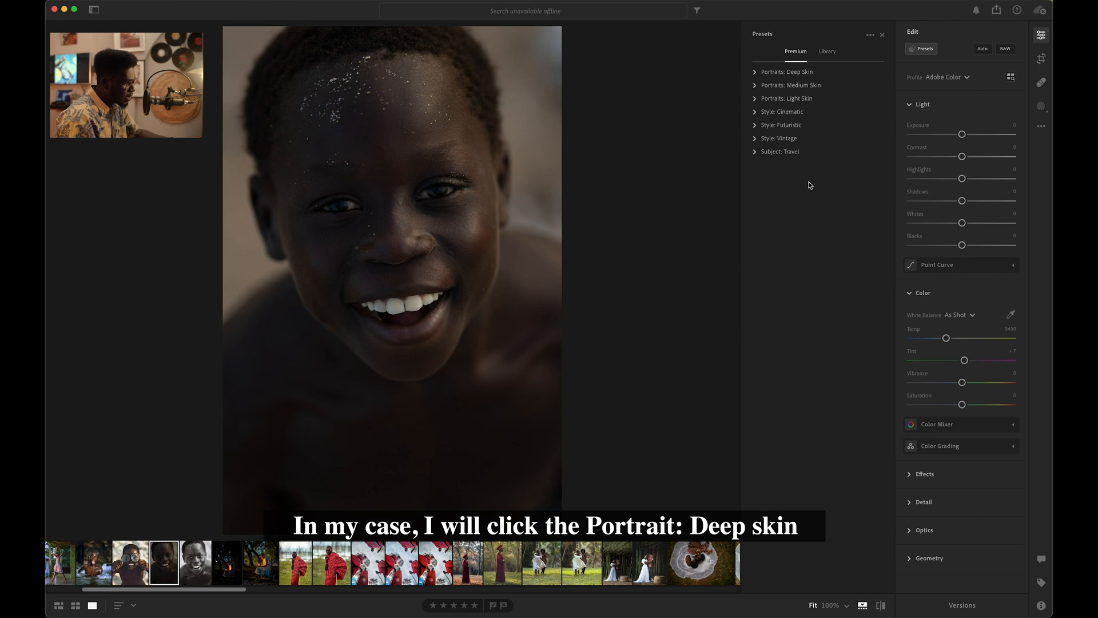
Expand Portraits: Deep Skin, preview PD02 Yellow, then apply PD04 Orange to the portrait
left_click(756, 71)
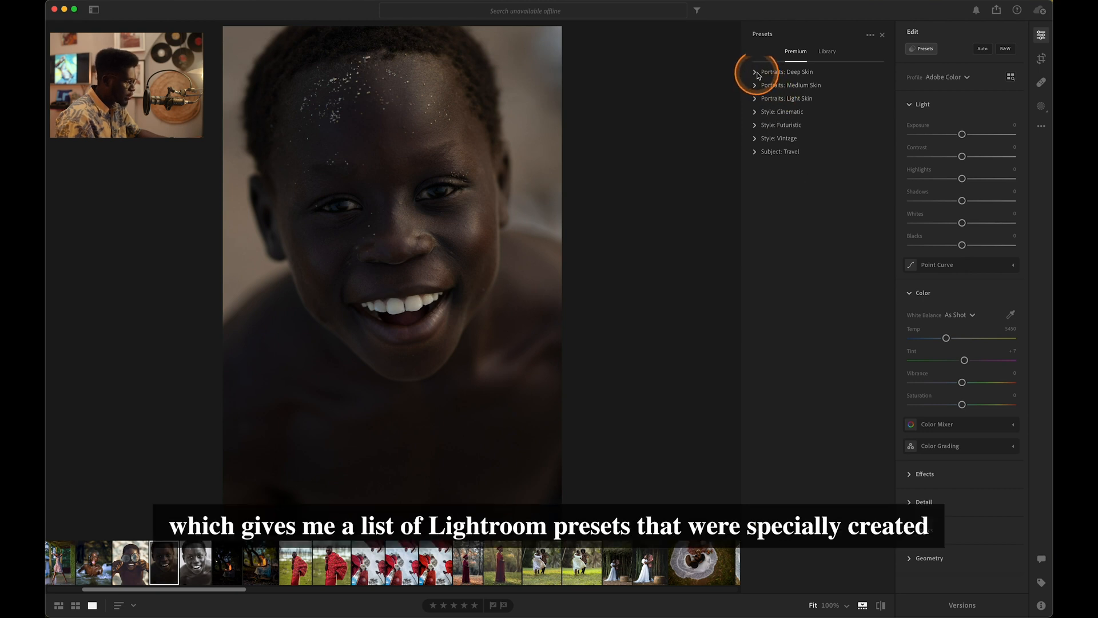
left_click(756, 71)
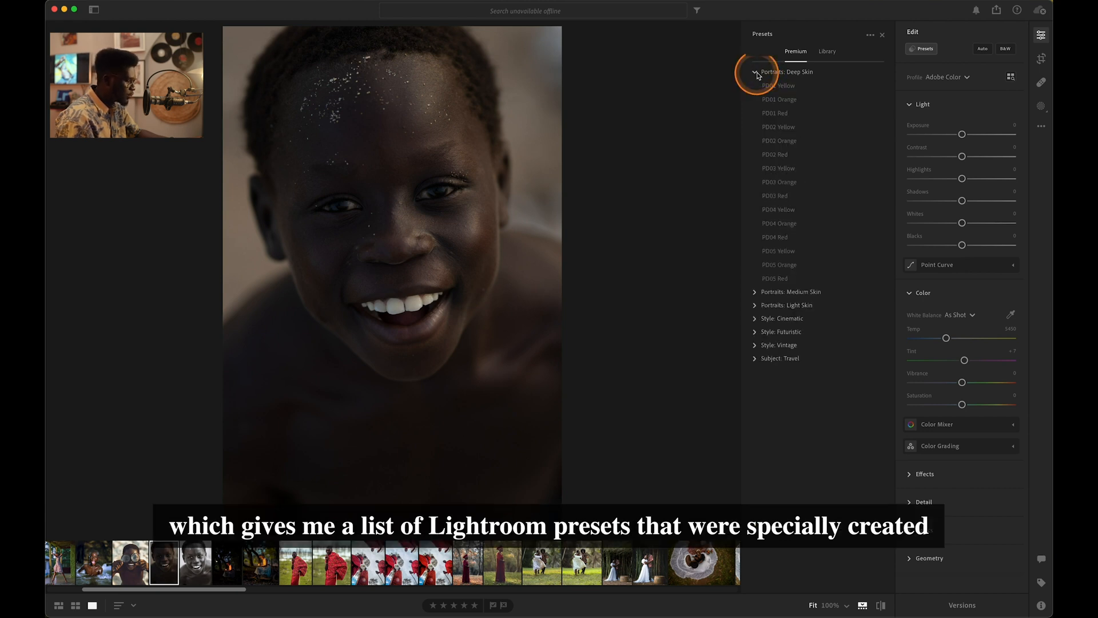
left_click(777, 127)
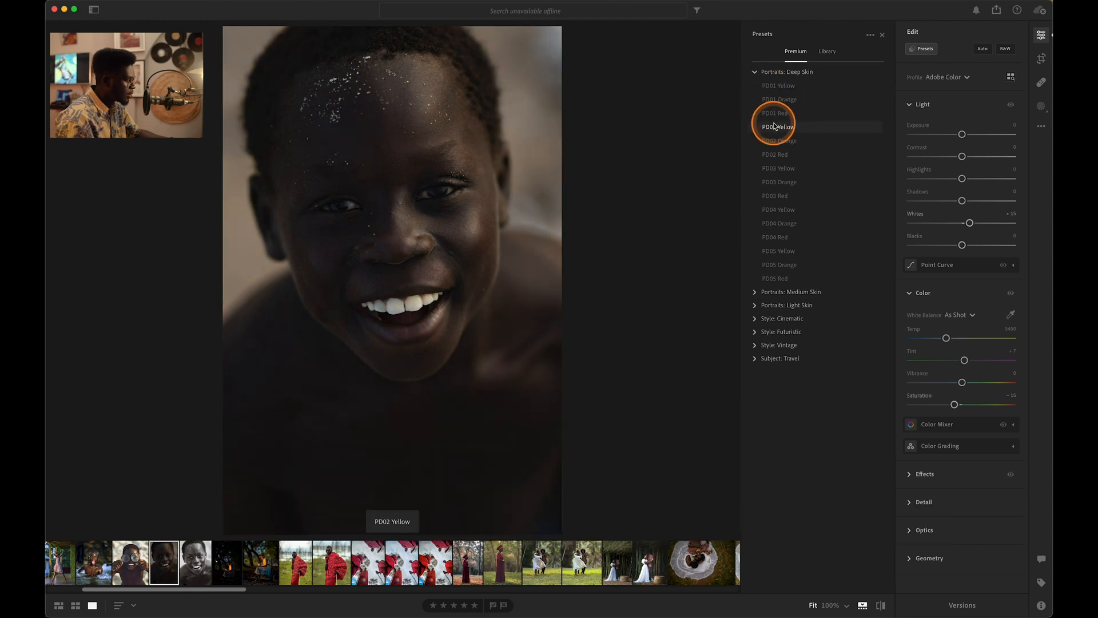
mouse_move(778, 154)
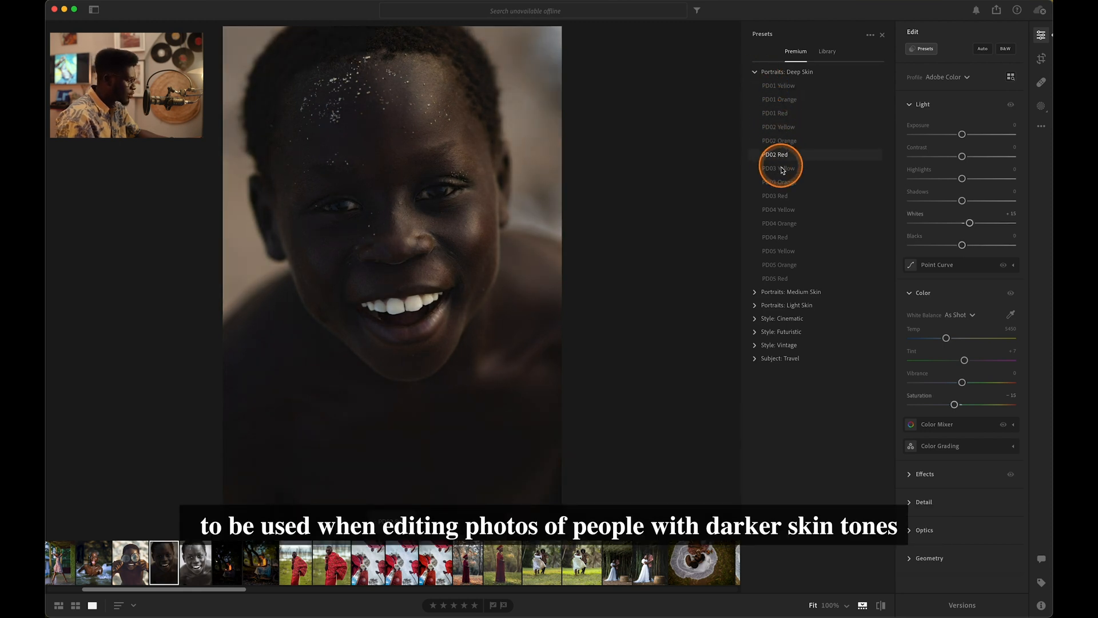
left_click(779, 220)
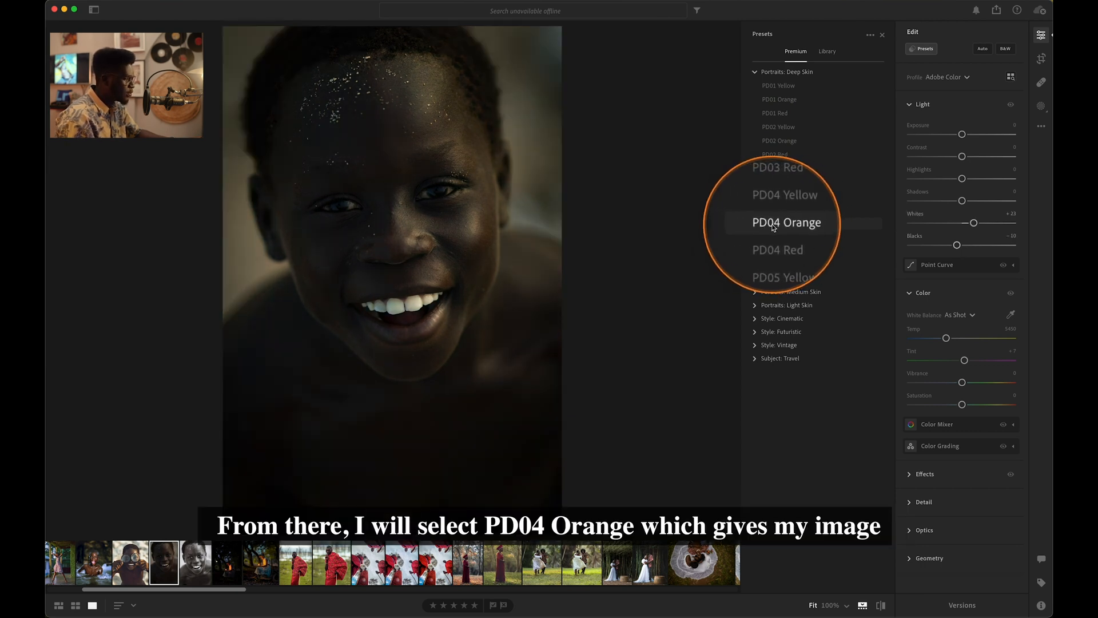
left_click(779, 223)
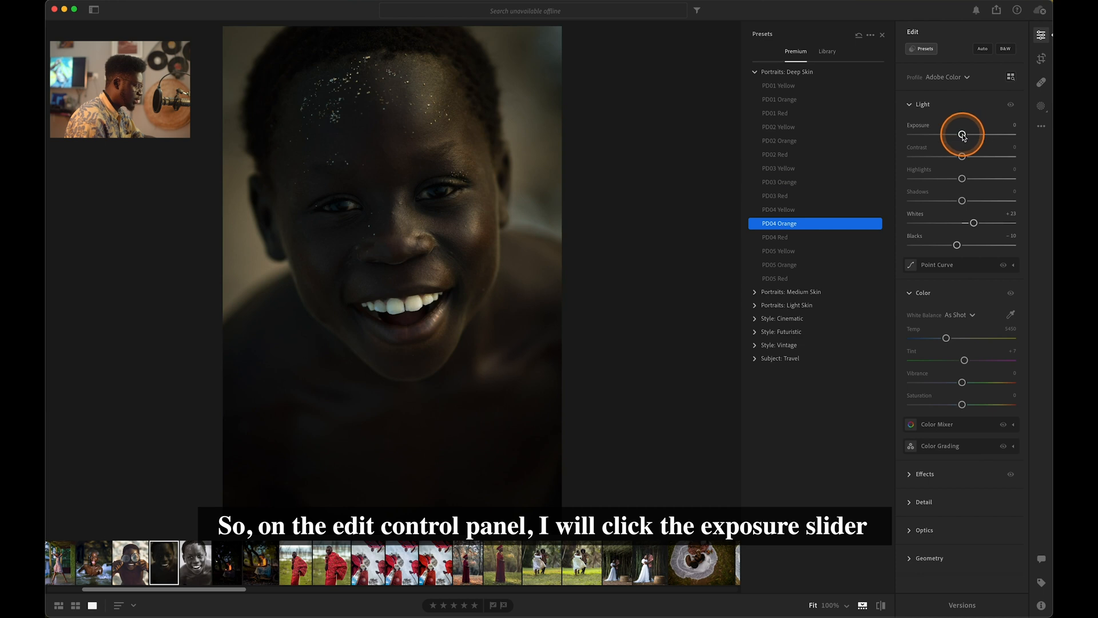
Raise the portrait's exposure to +0.89 and highlights to +22
left_click_drag(962, 135, 972, 135)
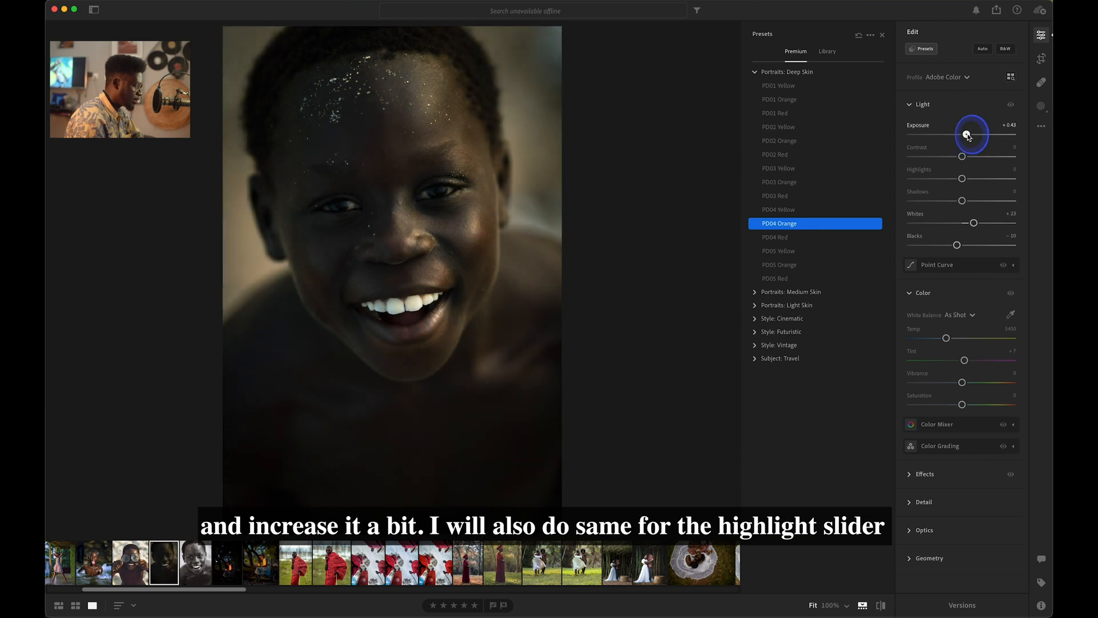
left_click_drag(967, 135, 976, 135)
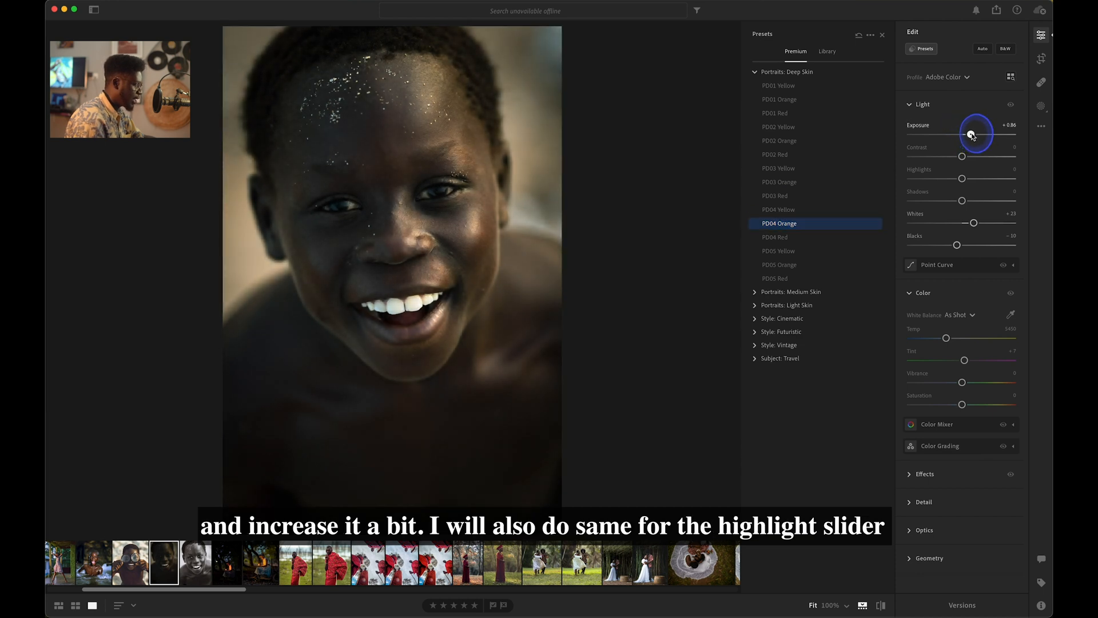
left_click_drag(962, 179, 972, 179)
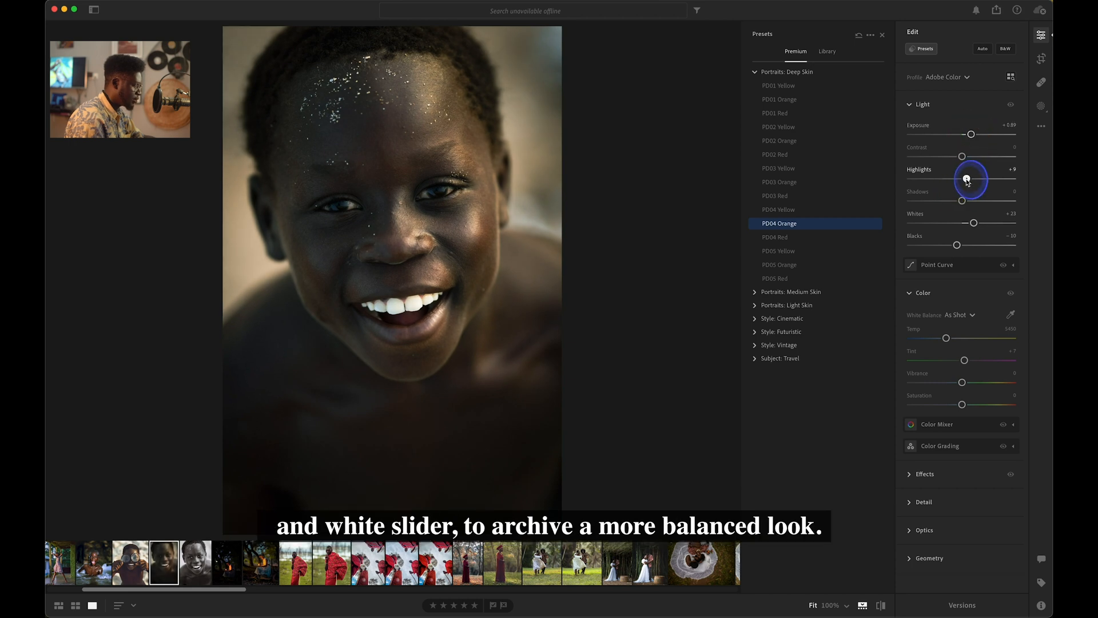
left_click_drag(968, 177, 976, 177)
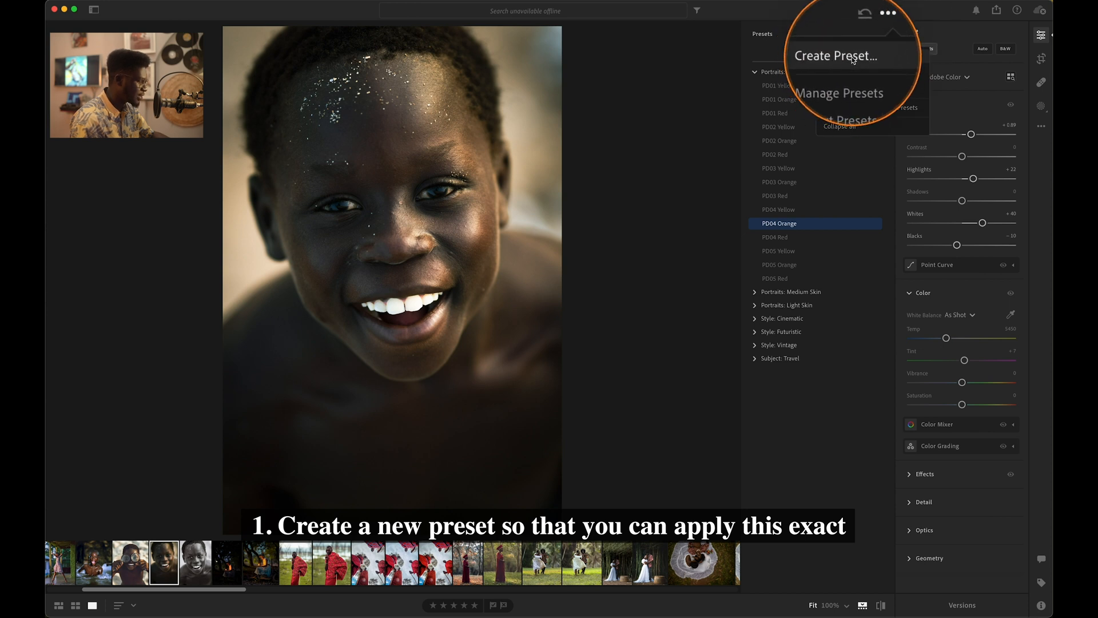
Raise whites to +40 and bring up the export options for the photo
left_click(831, 55)
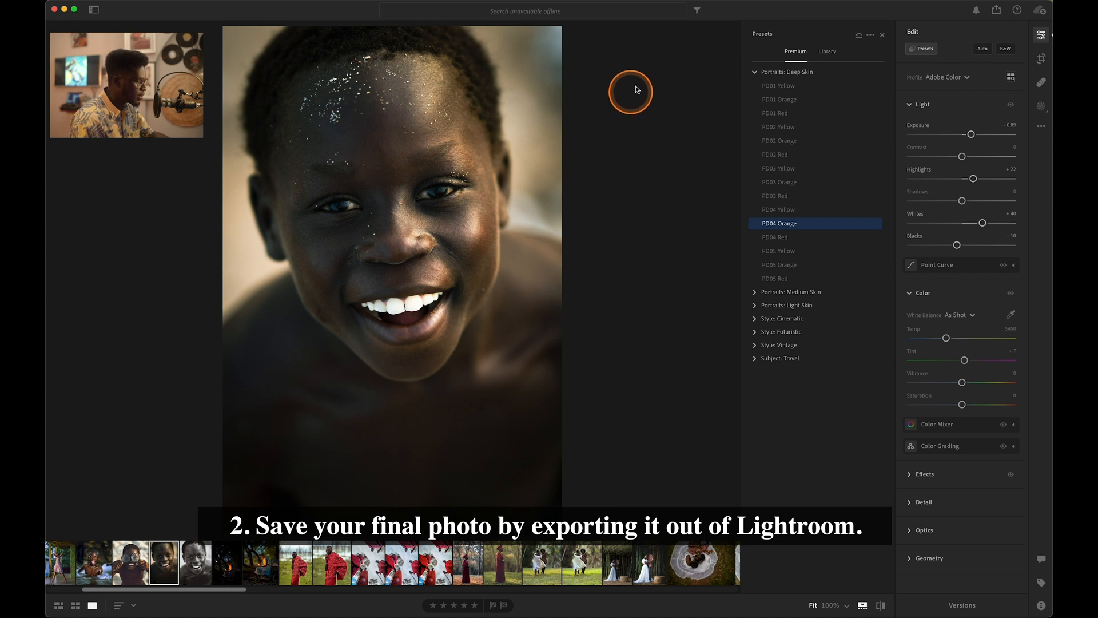
left_click(993, 10)
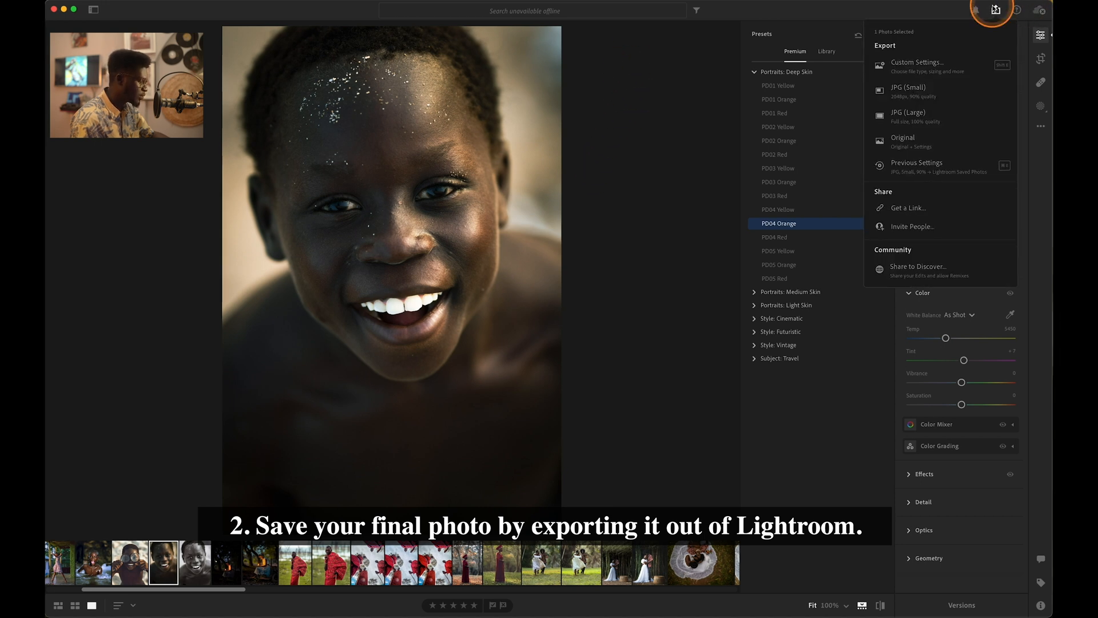